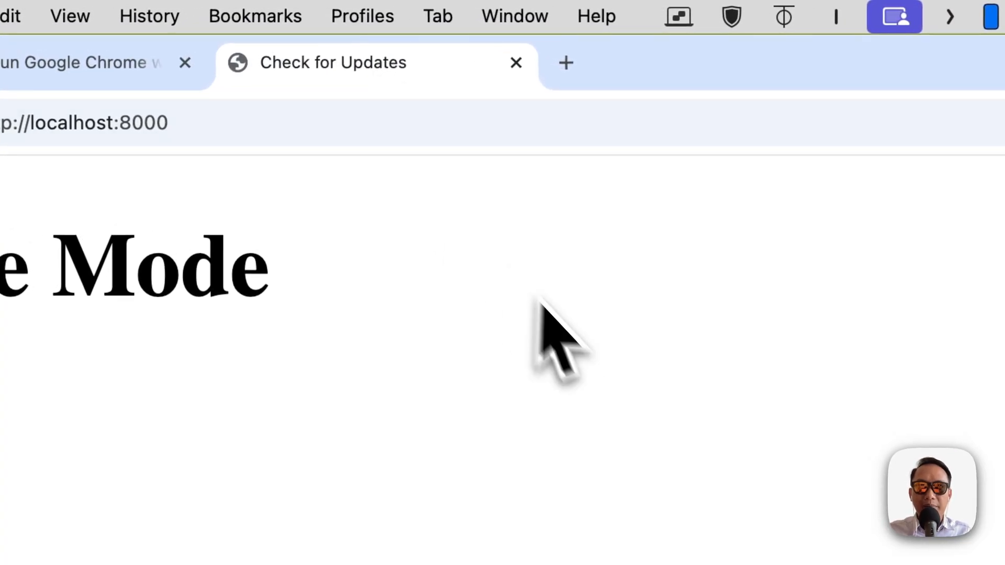
Step: Inspect the Check for Updates page to see the CORS error on the check-update fetch
{"action": "right_click", "coordinate": [558, 340]}
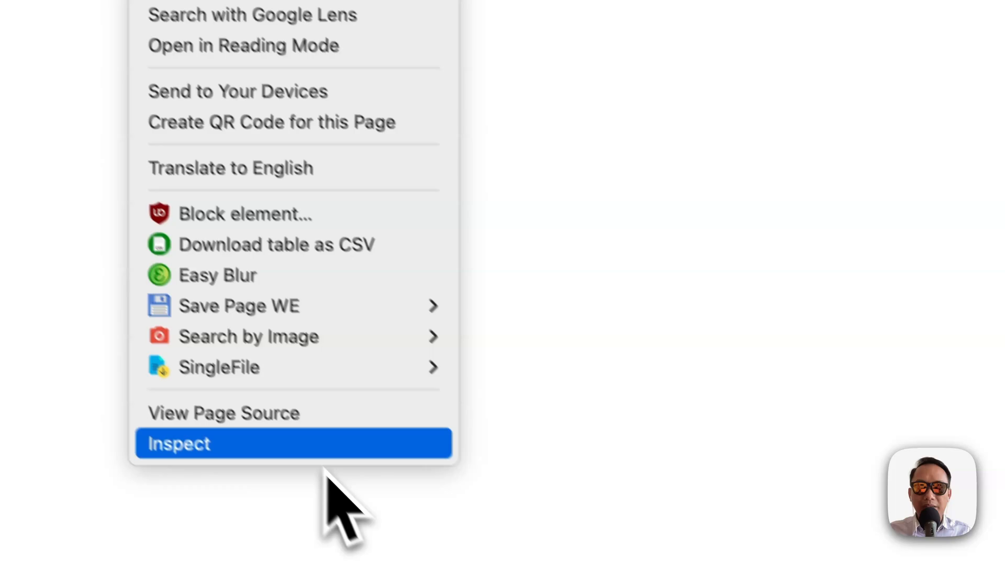
{"action": "left_click", "coordinate": [179, 443]}
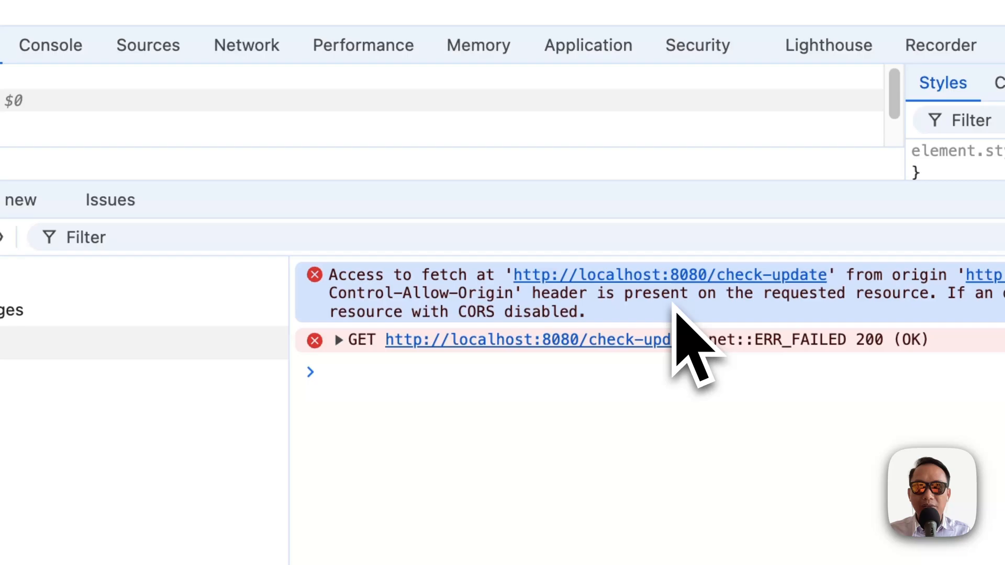
{"action": "mouse_move", "coordinate": [670, 340]}
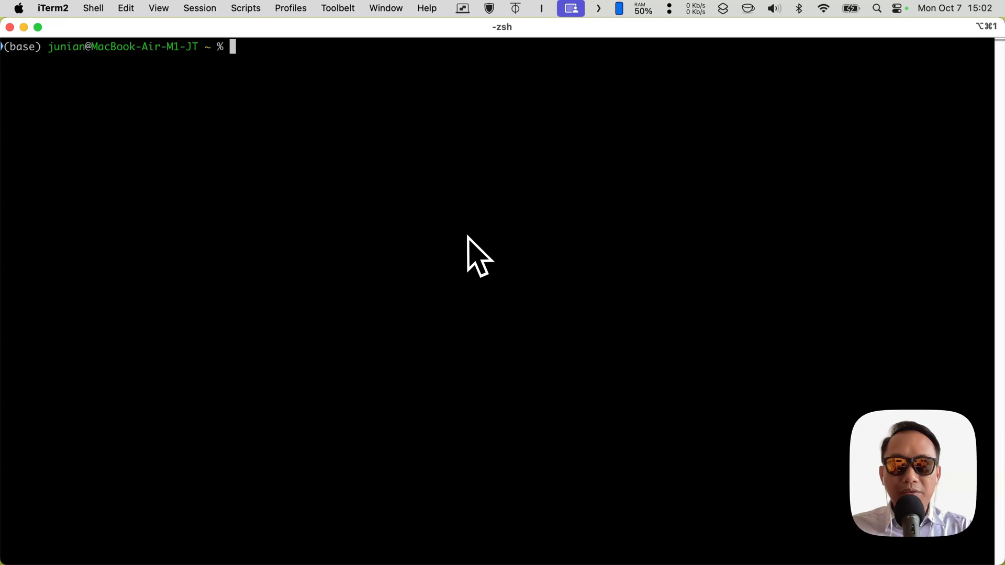
{"action": "mouse_move", "coordinate": [474, 257]}
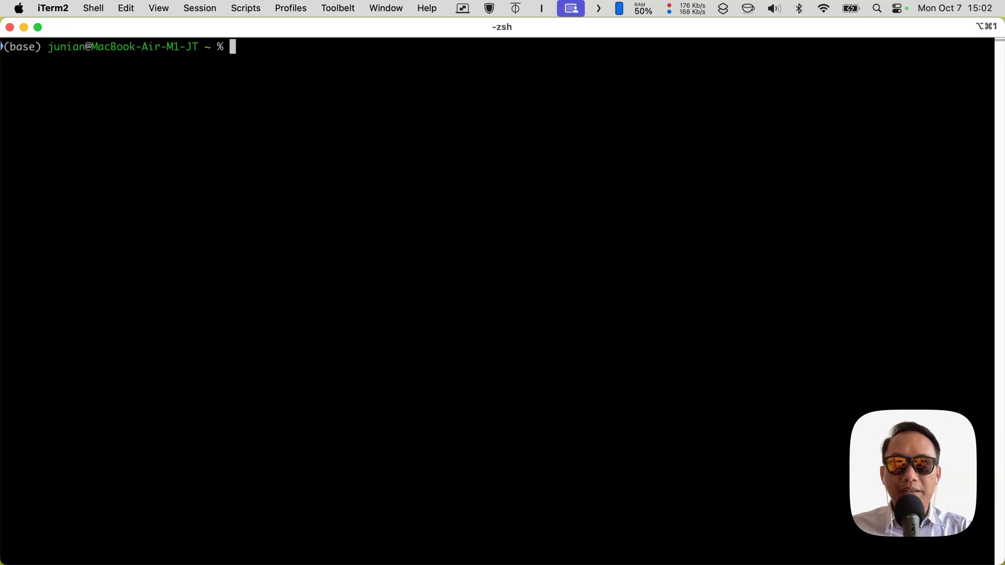
Step: Run open -n Google Chrome with --user-data-dir="$HOME/chrome-dev-data" and --disable-web-security
{"action": "type", "text": "open -n \"/Applications/Google Chrome.app\" --args"}
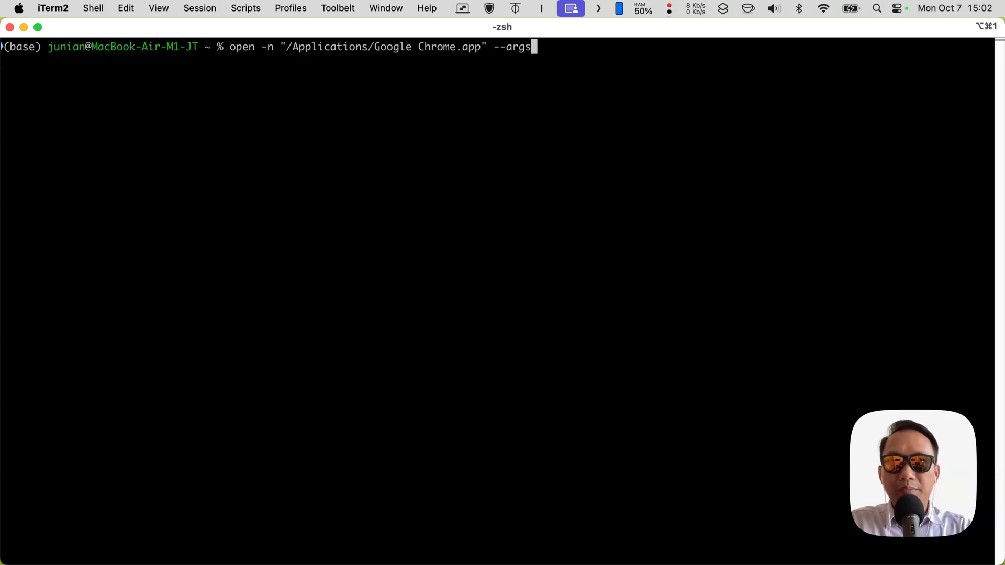
{"action": "type", "text": "--user-data-dir=\"$HOME/chrome-dev-data\""}
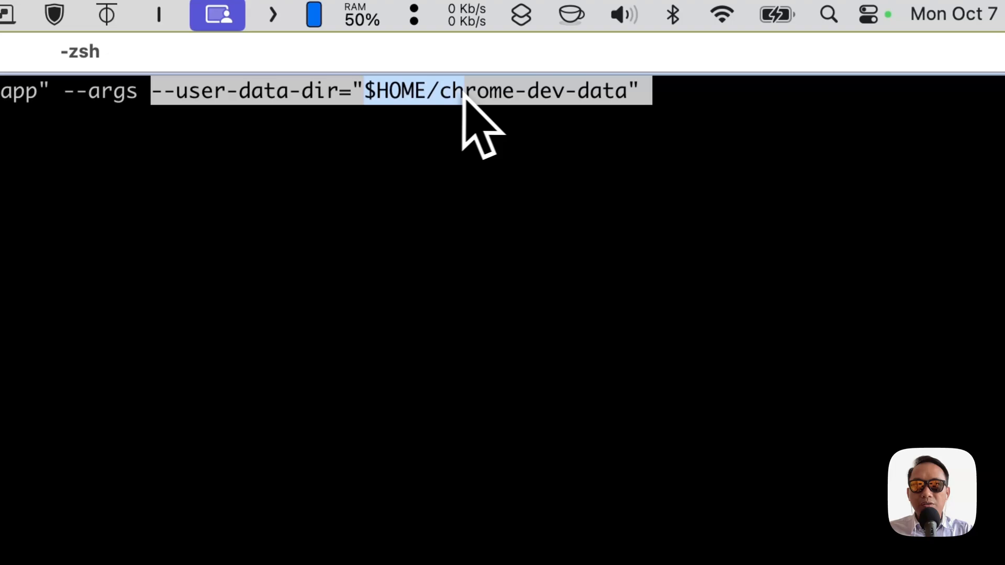
{"action": "type", "text": "--disable-web-security"}
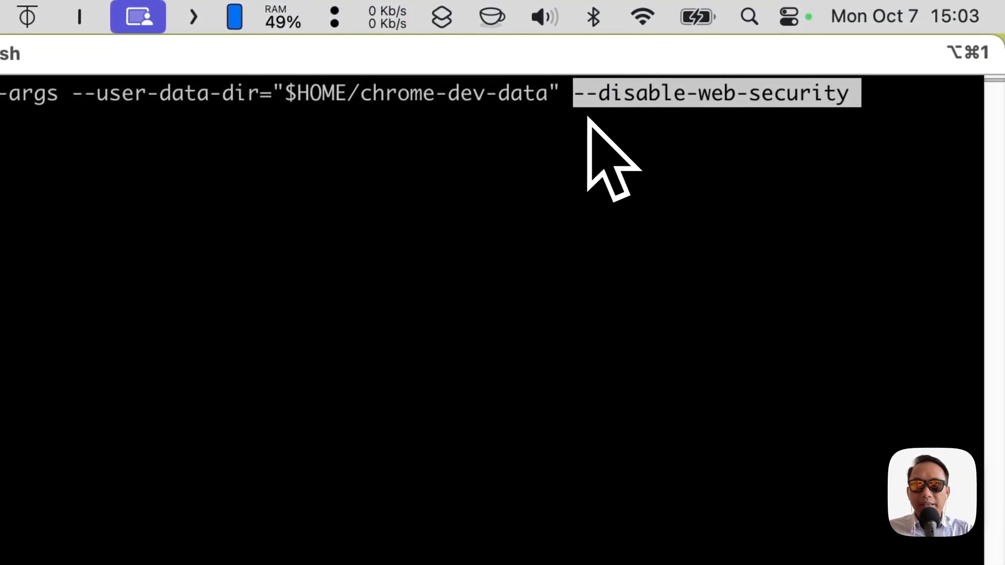
{"action": "mouse_move", "coordinate": [871, 148]}
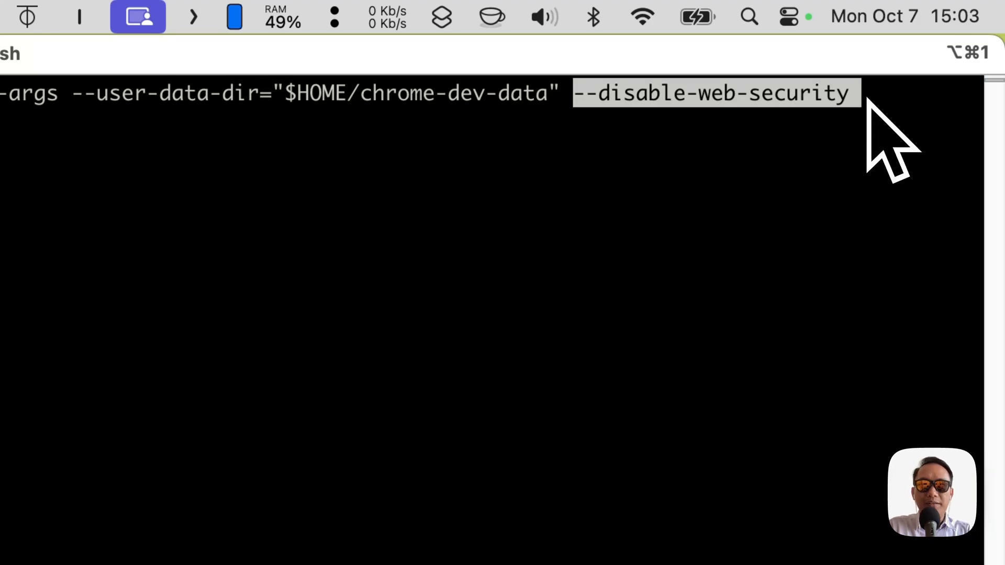
{"action": "key", "text": "Return"}
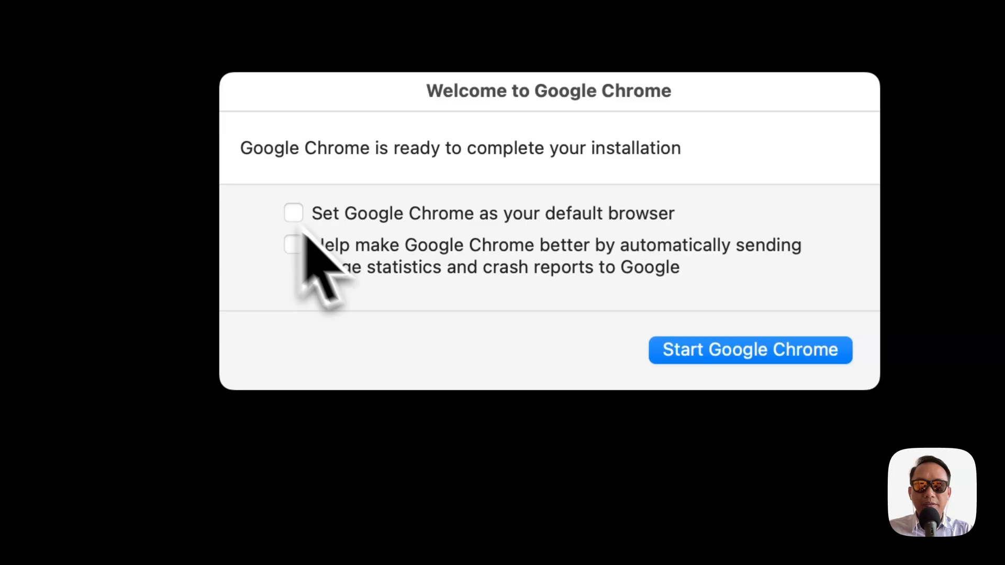
Step: Start Chrome without signing in and load localhost:8000 in the address bar
{"action": "left_click", "coordinate": [750, 350]}
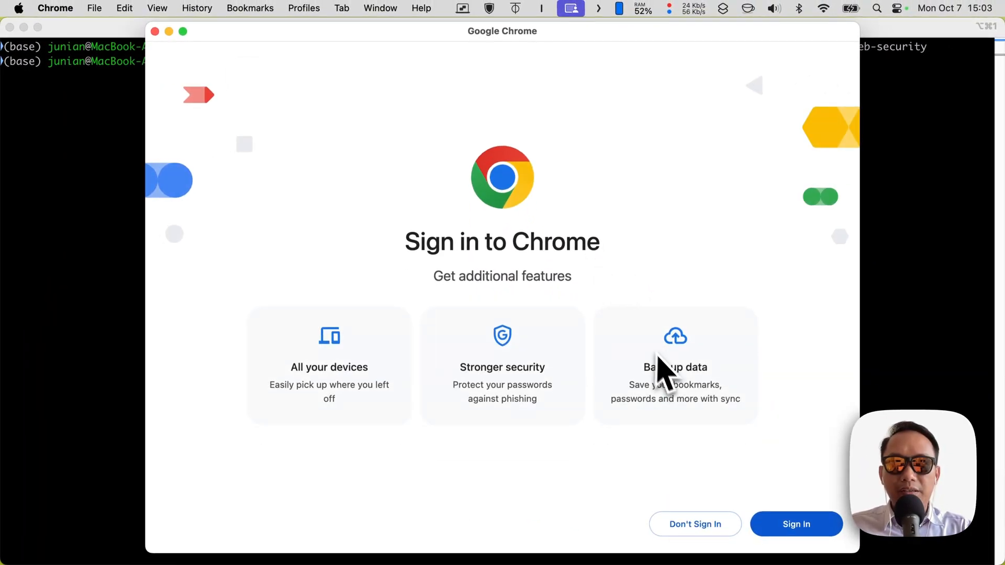
{"action": "left_click", "coordinate": [694, 524]}
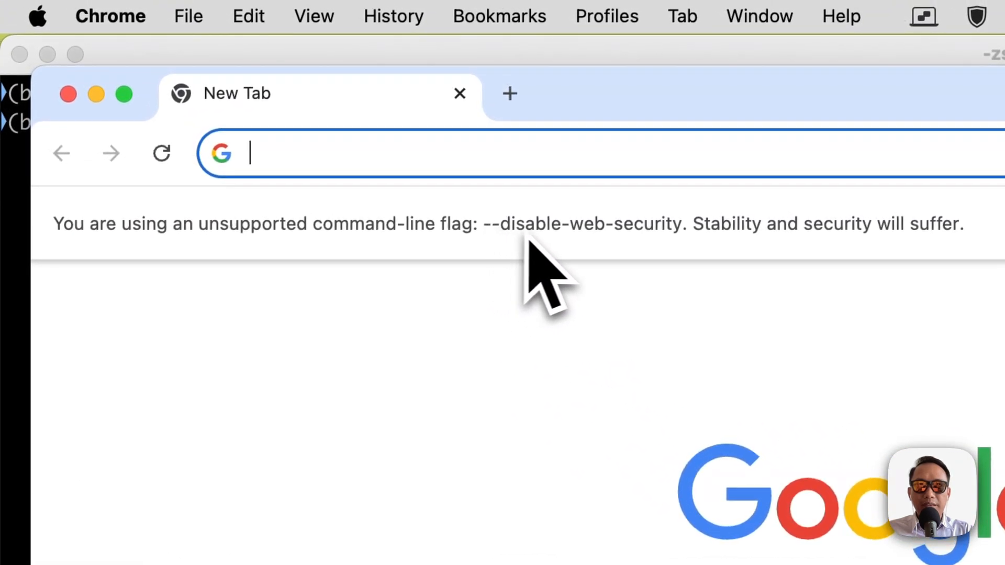
{"action": "mouse_move", "coordinate": [686, 270]}
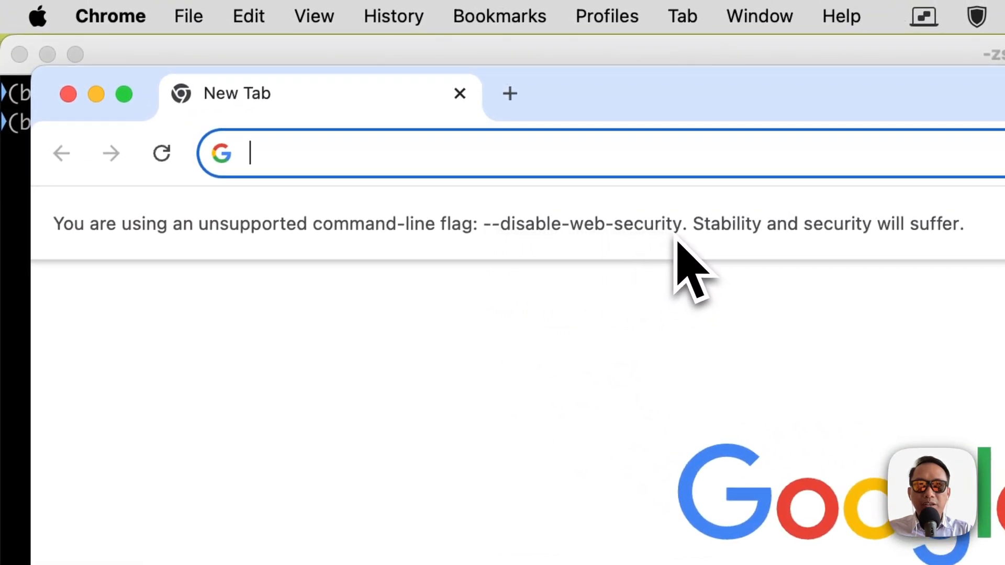
{"action": "type", "text": "localhost:"}
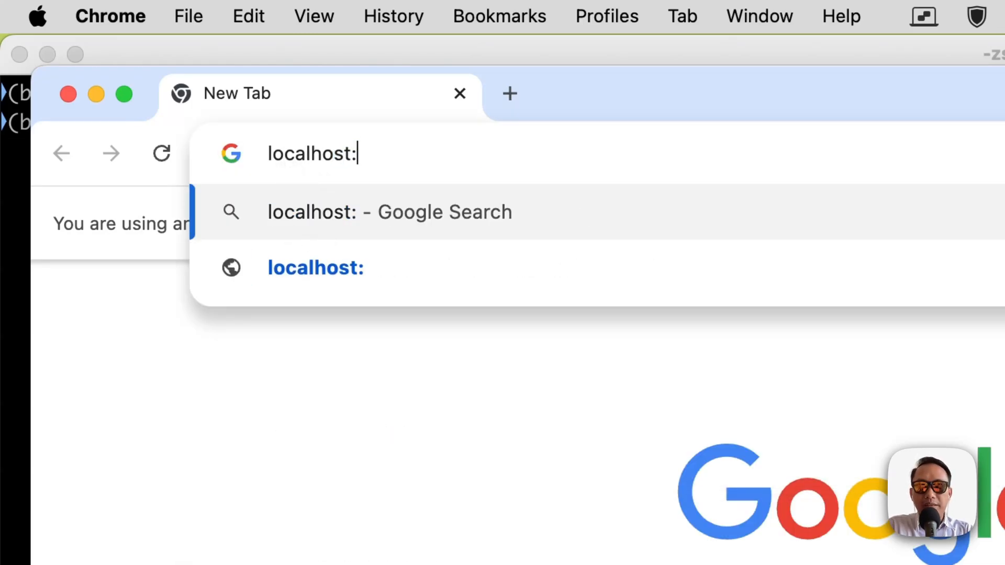
{"action": "key", "text": "Enter"}
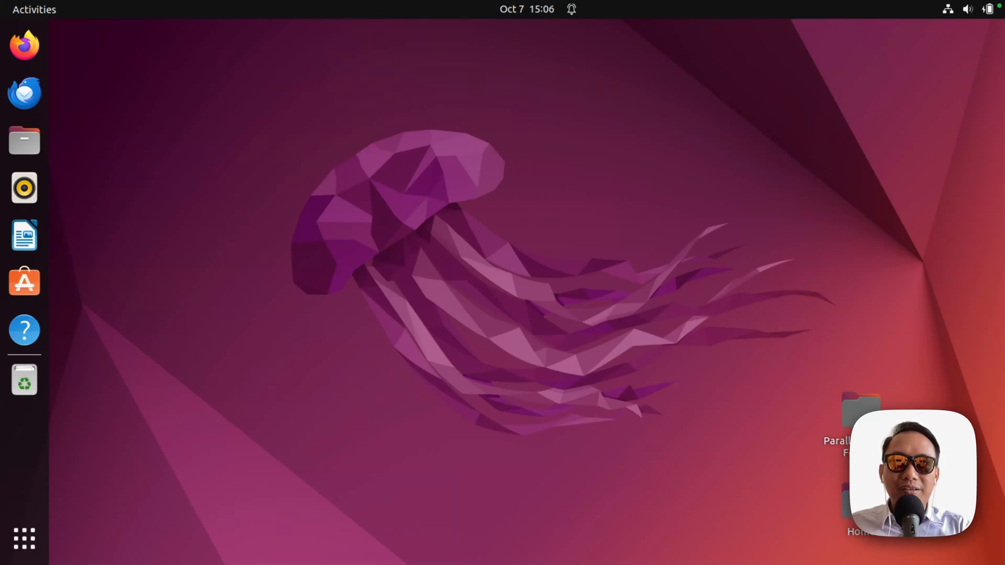
Step: Search for and open the Ubuntu Terminal to enter the Chrome launch command
{"action": "type", "text": "terminal"}
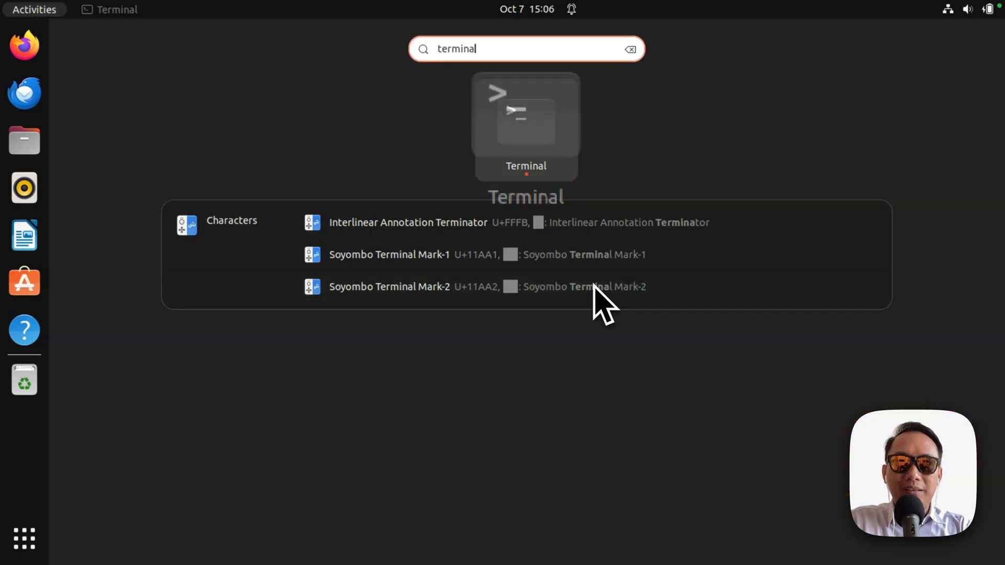
{"action": "left_click", "coordinate": [525, 126]}
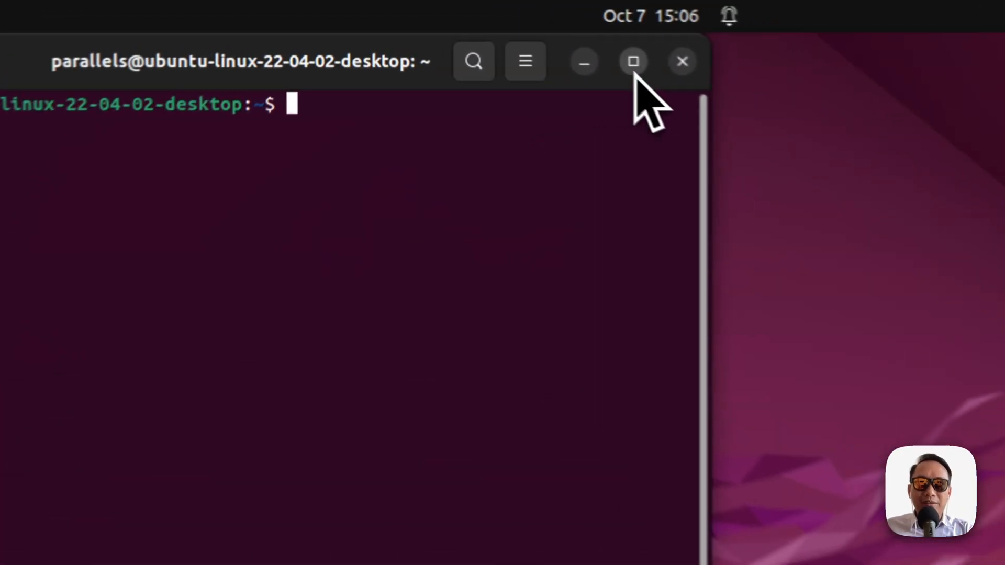
{"action": "left_click", "coordinate": [633, 61]}
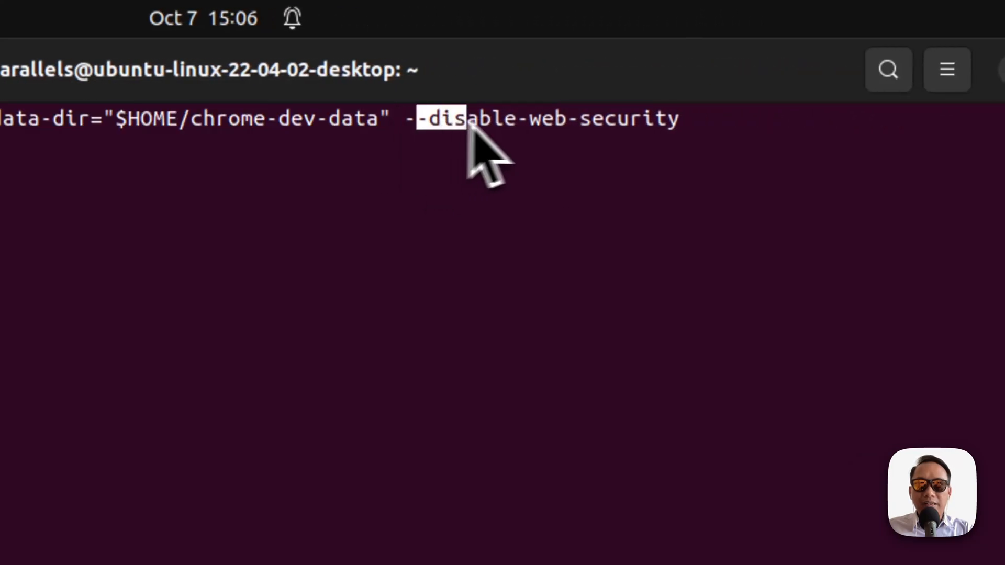
{"action": "mouse_move", "coordinate": [728, 160]}
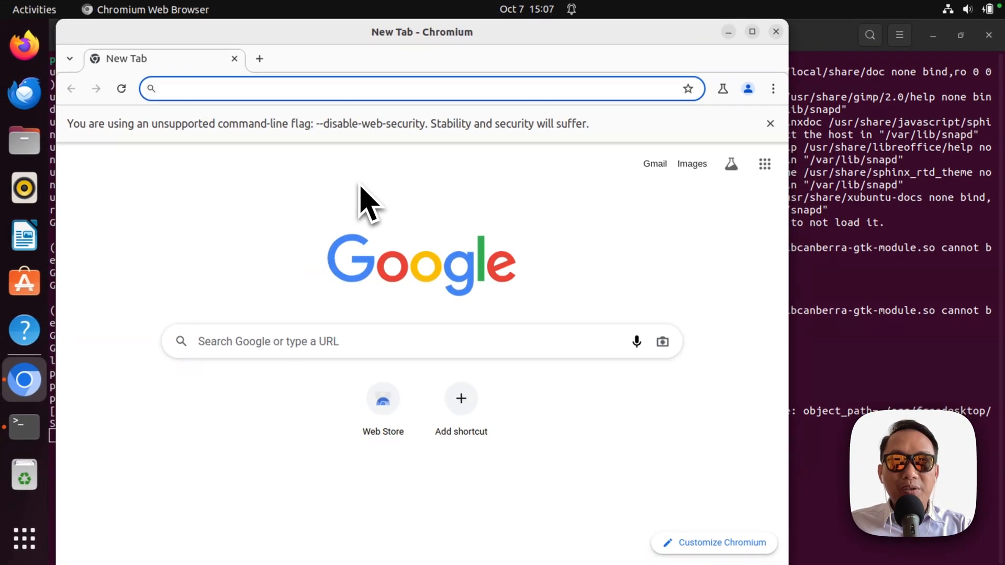
{"action": "mouse_move", "coordinate": [378, 160]}
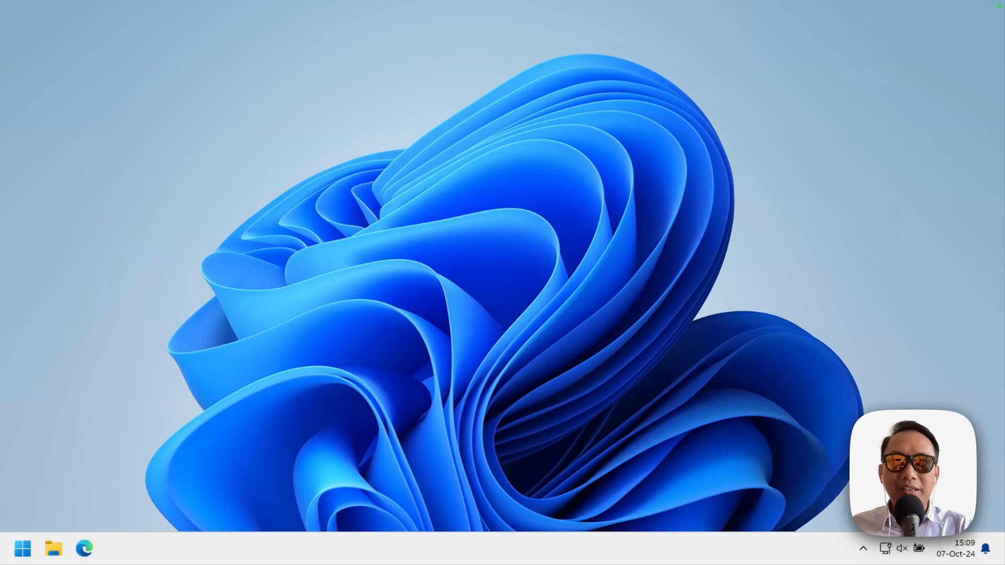
Step: In PowerShell, enter the chrome.exe command with --disable-web-security and the C:\chrome-dev-data profile folder
{"action": "left_click", "coordinate": [23, 548]}
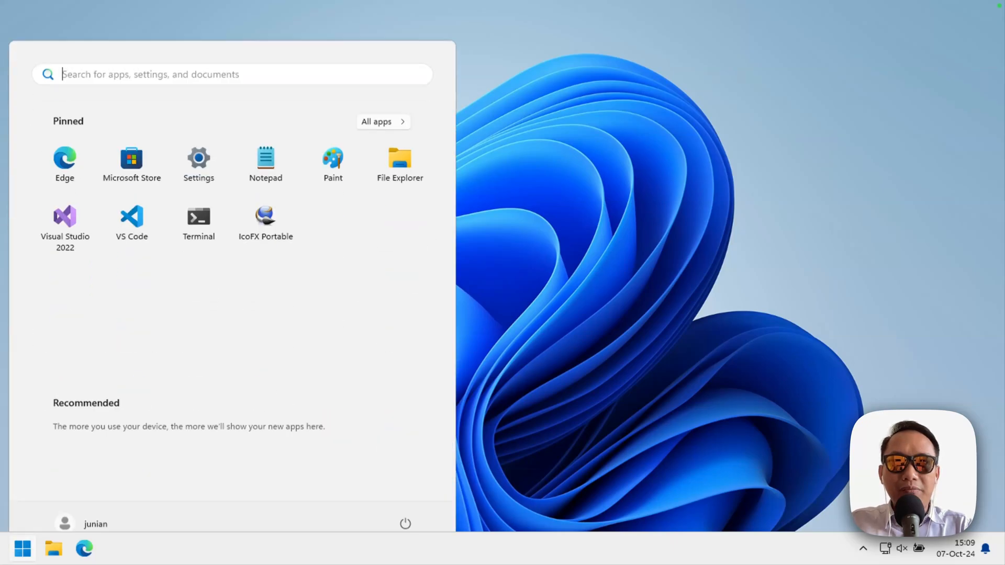
{"action": "type", "text": "terminal"}
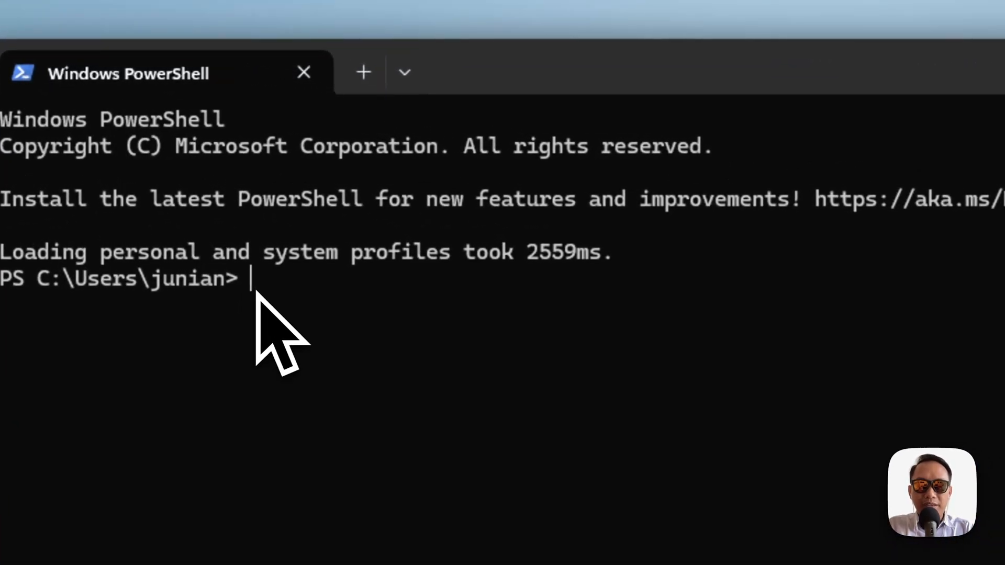
{"action": "type", "text": "."}
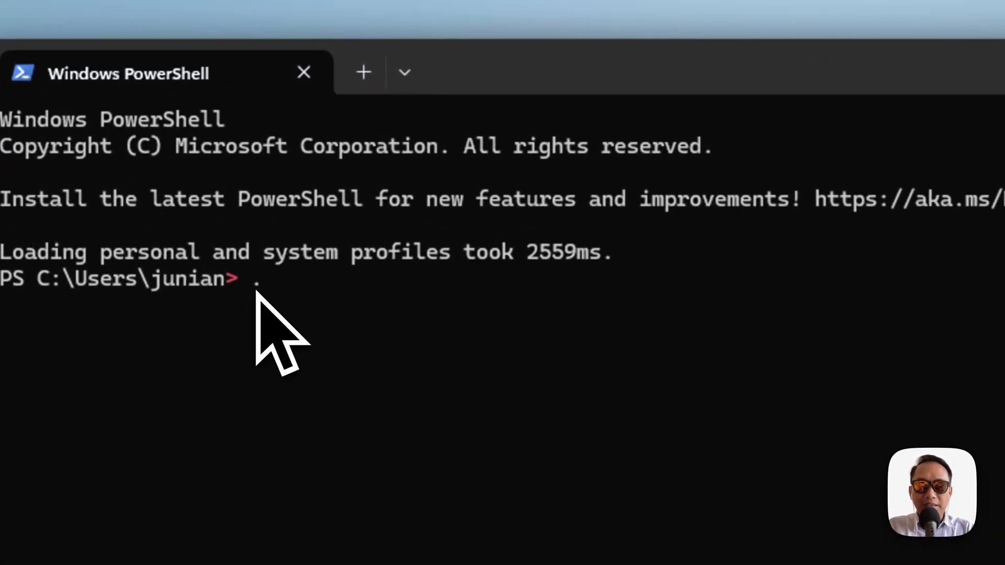
{"action": "type", "text": "\"C:\\Program Files\\Google\\Chrome\\Application\\chrome.exe\" --disable-web-security"}
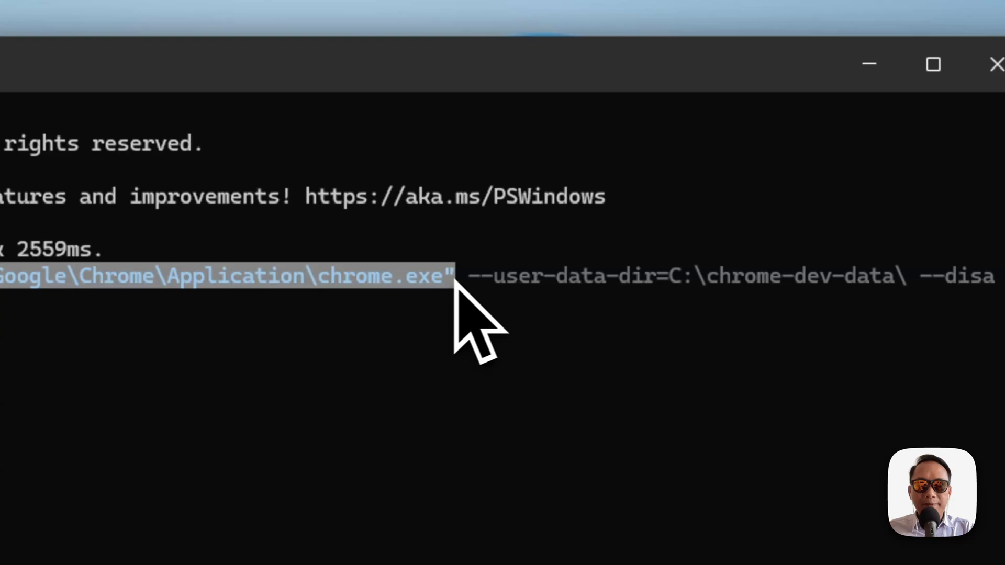
{"action": "left_click_drag", "start_coordinate": [455, 276], "coordinate": [689, 276]}
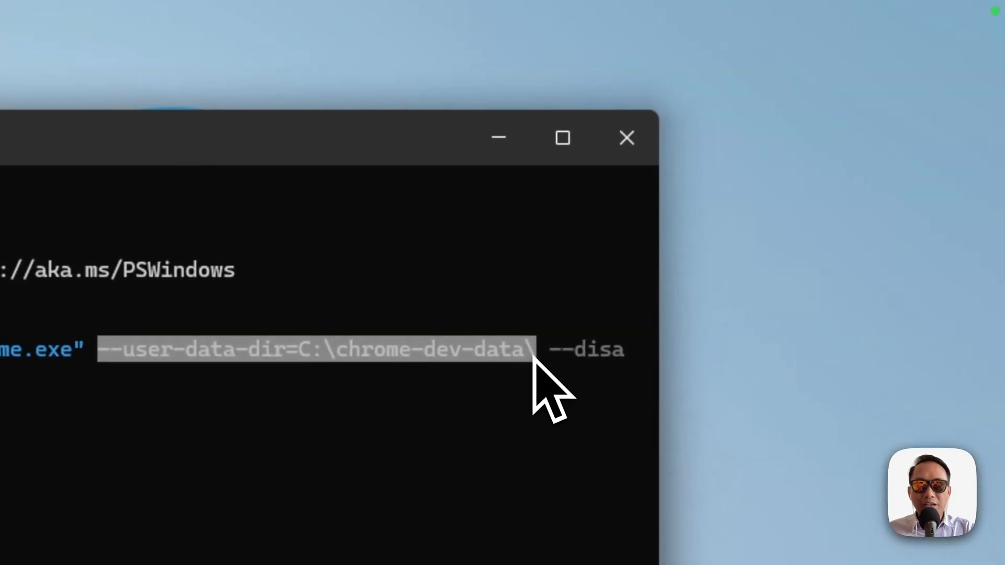
{"action": "mouse_move", "coordinate": [577, 391]}
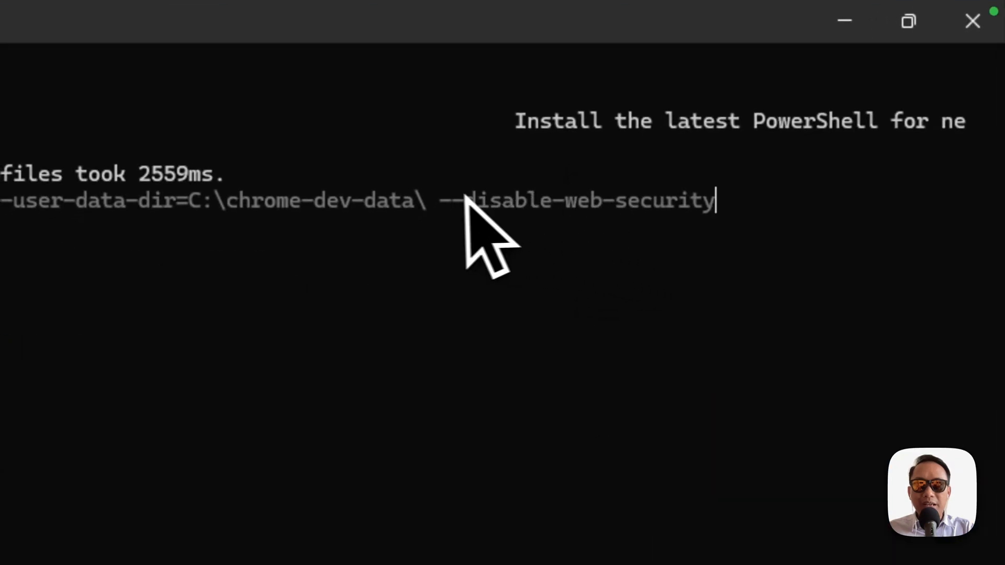
{"action": "mouse_move", "coordinate": [757, 250]}
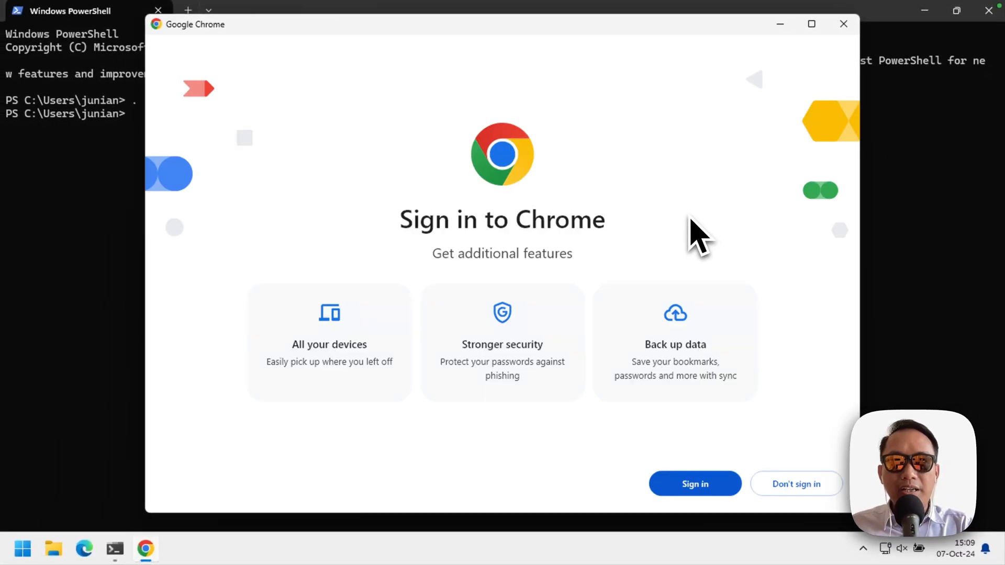
Step: Close the new Chrome window's sign-in welcome screen
{"action": "left_click", "coordinate": [796, 484]}
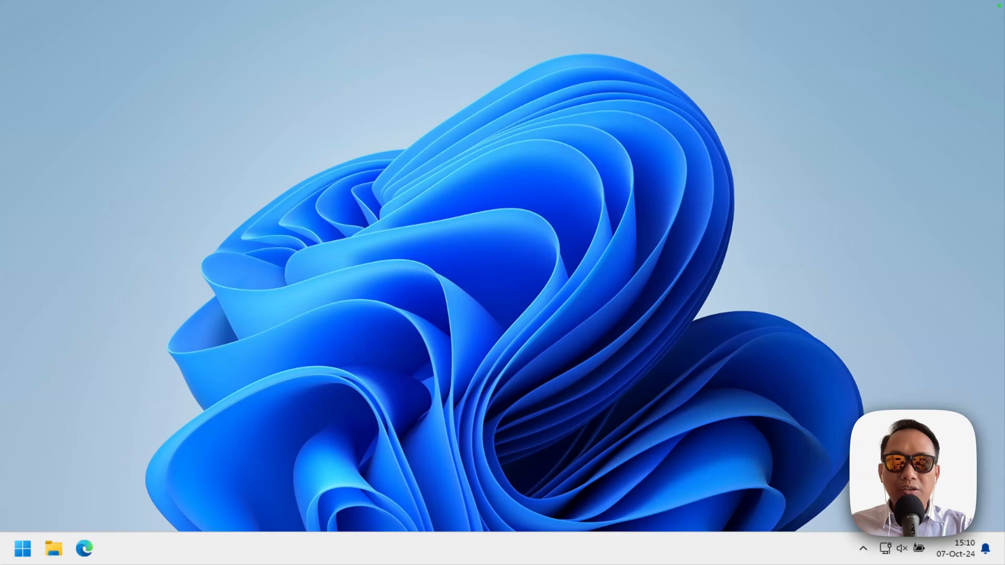
{"action": "mouse_move", "coordinate": [580, 321]}
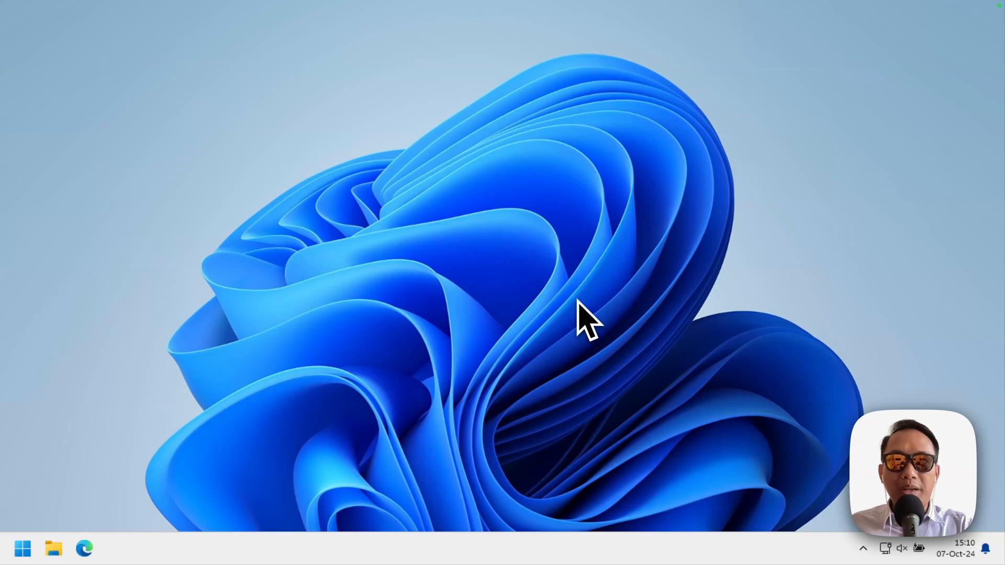
Step: From Start, open Command Prompt and run chrome.exe with C:\chrome-dev-data and --disable-web-security
{"action": "left_click", "coordinate": [23, 549]}
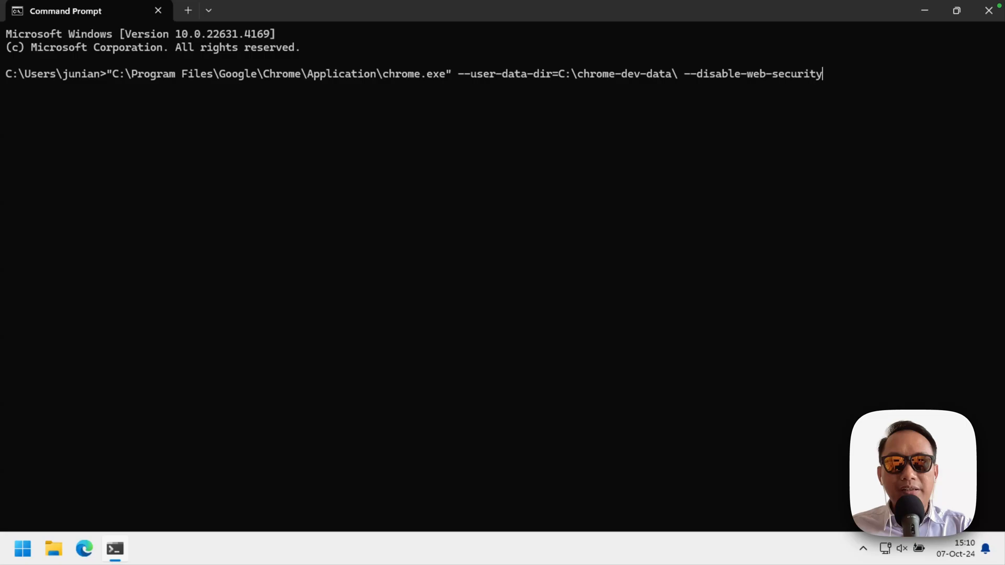
{"action": "mouse_move", "coordinate": [846, 90]}
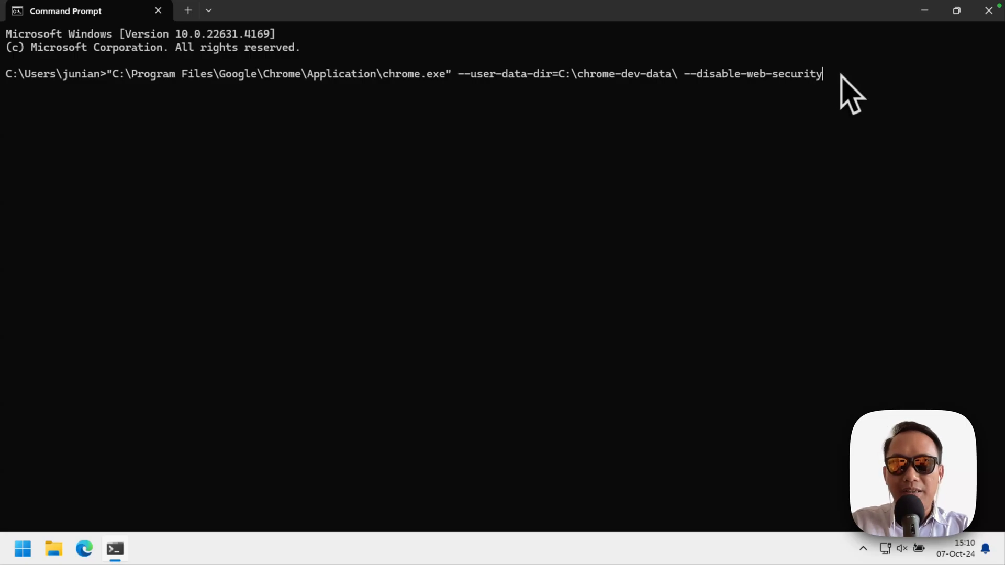
{"action": "key", "text": "enter"}
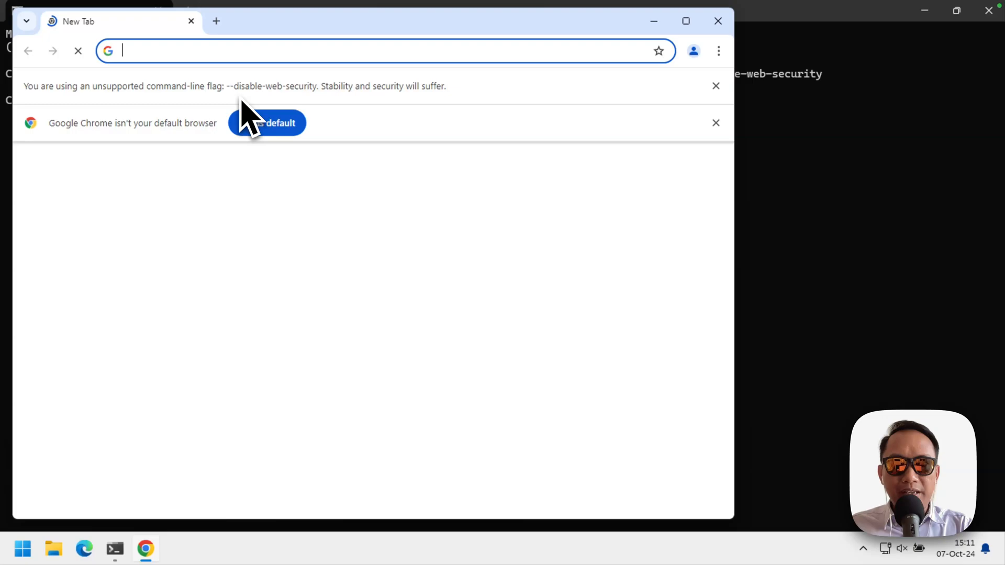
{"action": "mouse_move", "coordinate": [351, 120]}
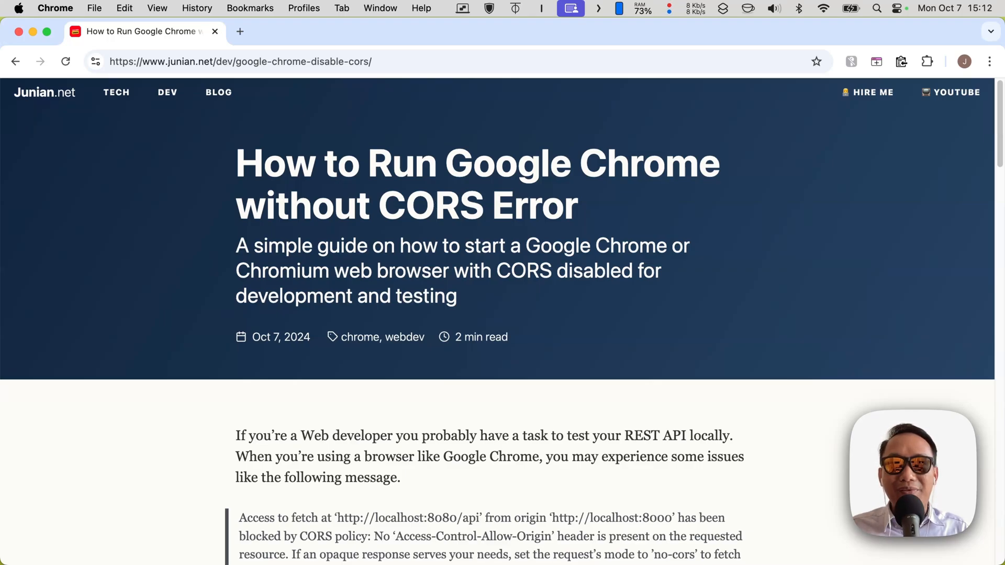
{"action": "mouse_move", "coordinate": [564, 289]}
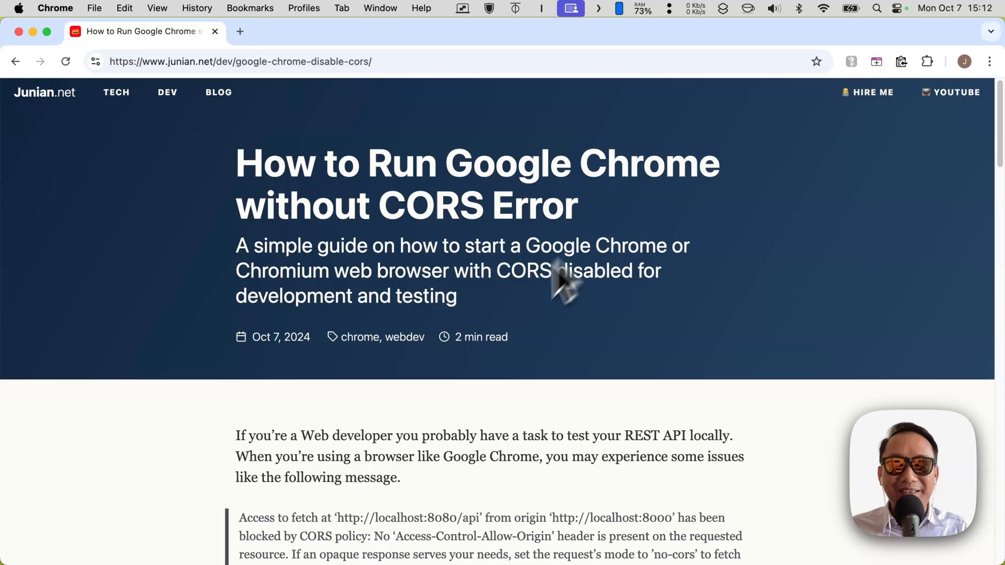